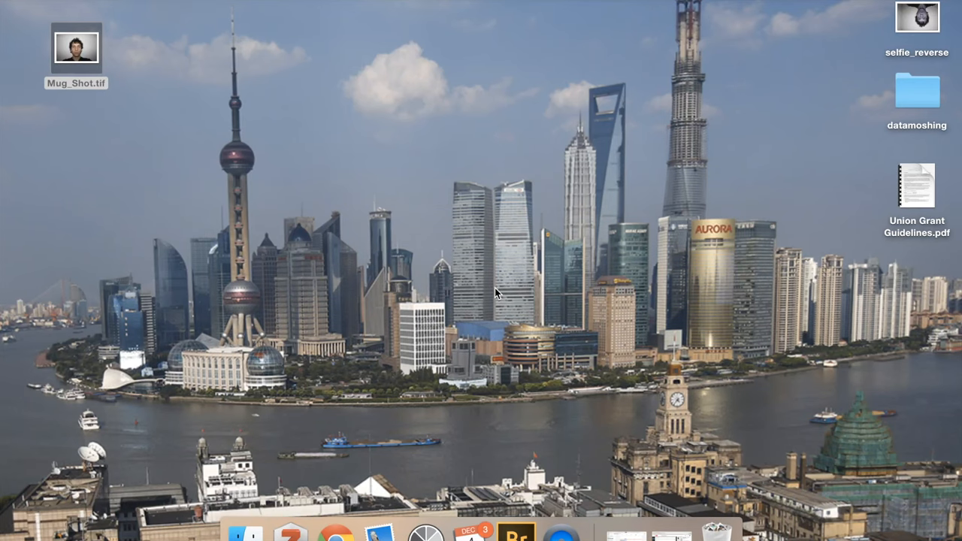
mouse_move(801, 63)
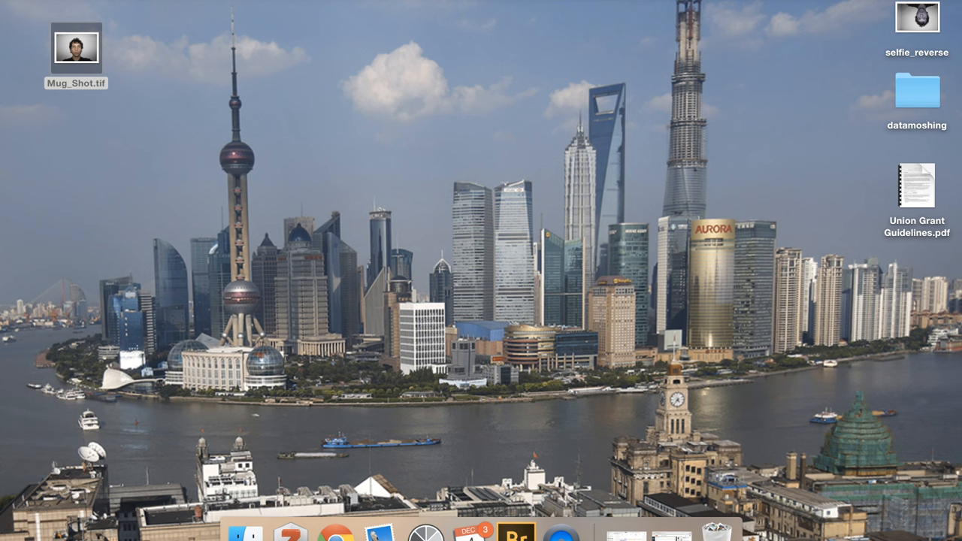
Launch Audacity from the Dock to get an empty project
click(583, 534)
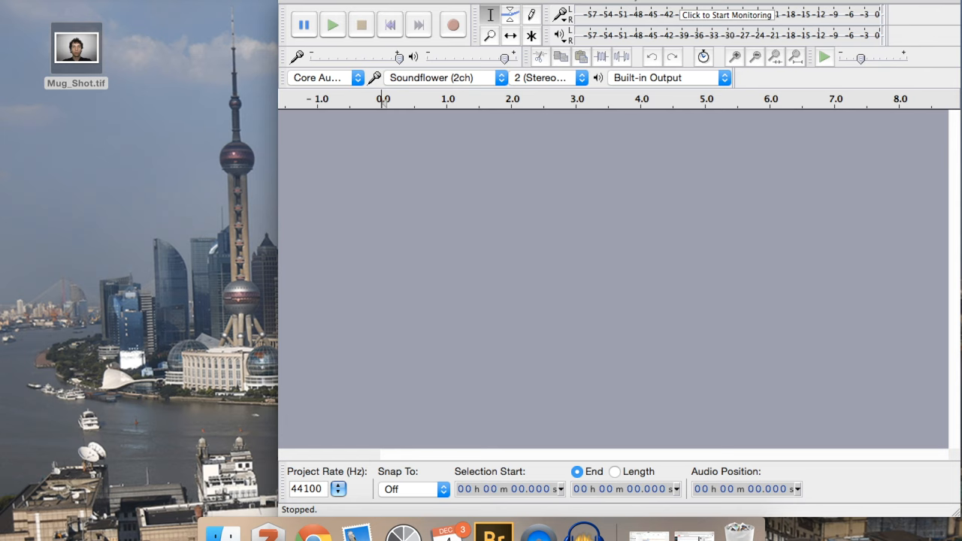
mouse_move(132, 14)
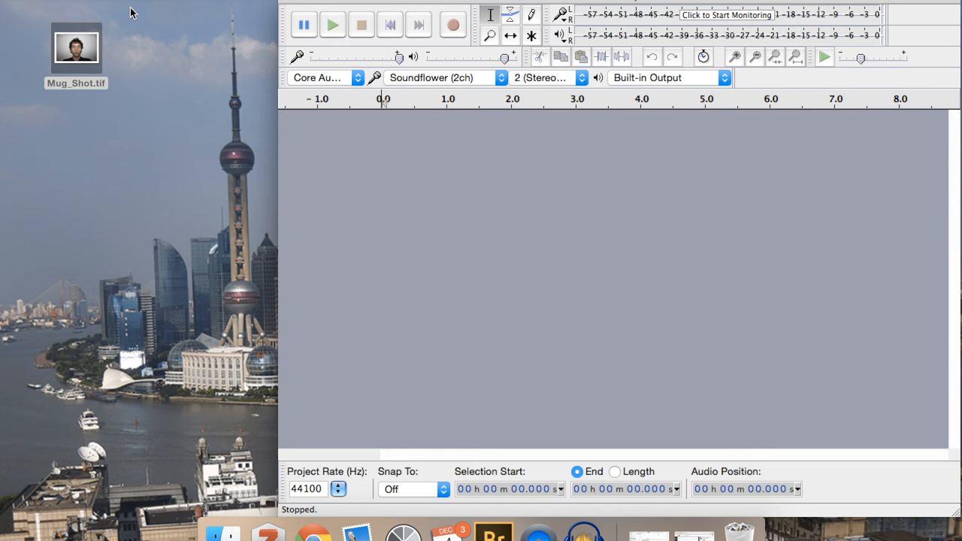
Preview Mug_Shot.tif and show its Get Info details
double_click(76, 47)
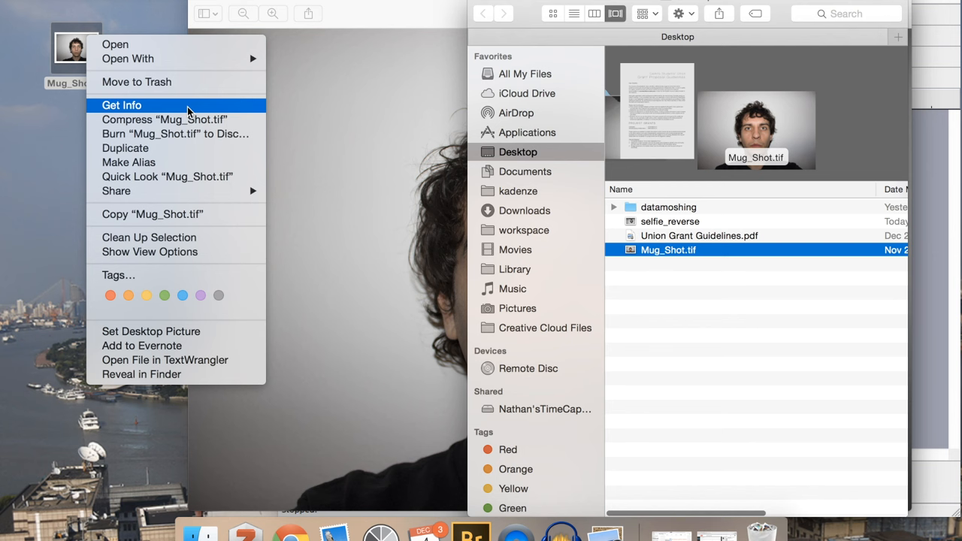
click(121, 104)
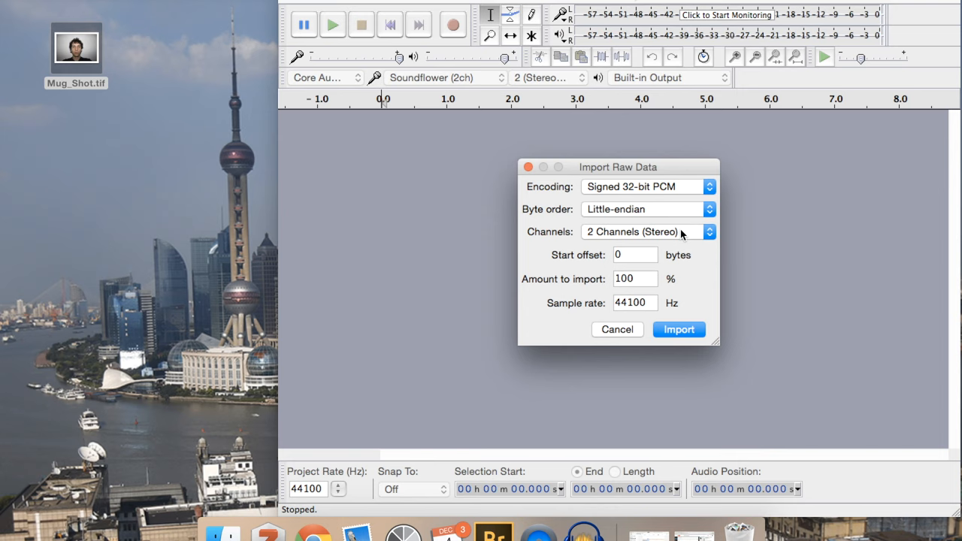
Import Mug_Shot.tif as raw data: signed 32-bit PCM, little-endian, stereo, 44100 Hz
click(647, 186)
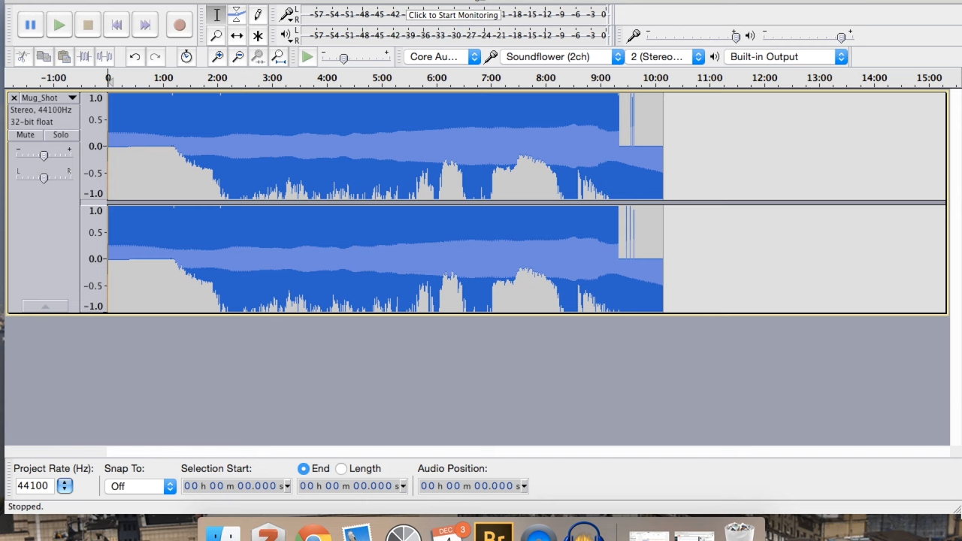
mouse_move(663, 172)
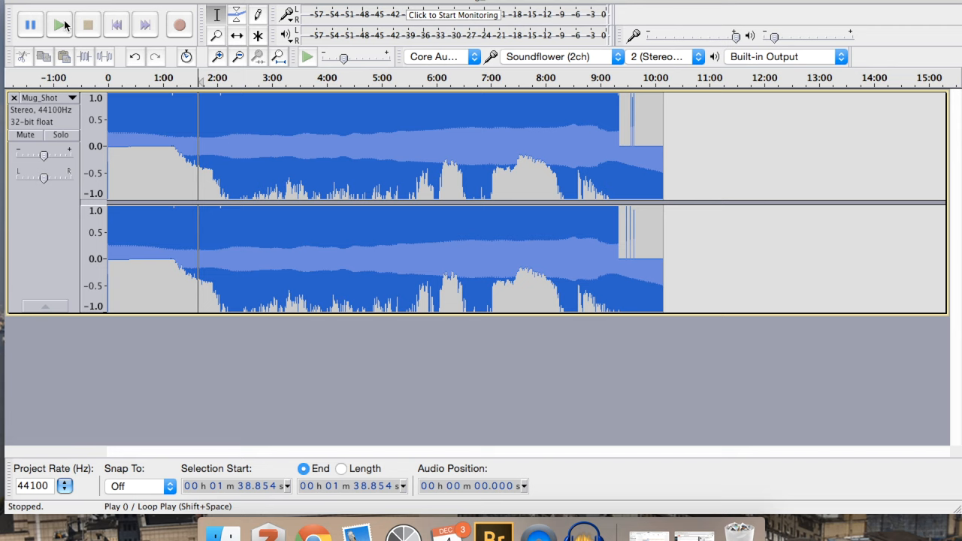
click(59, 24)
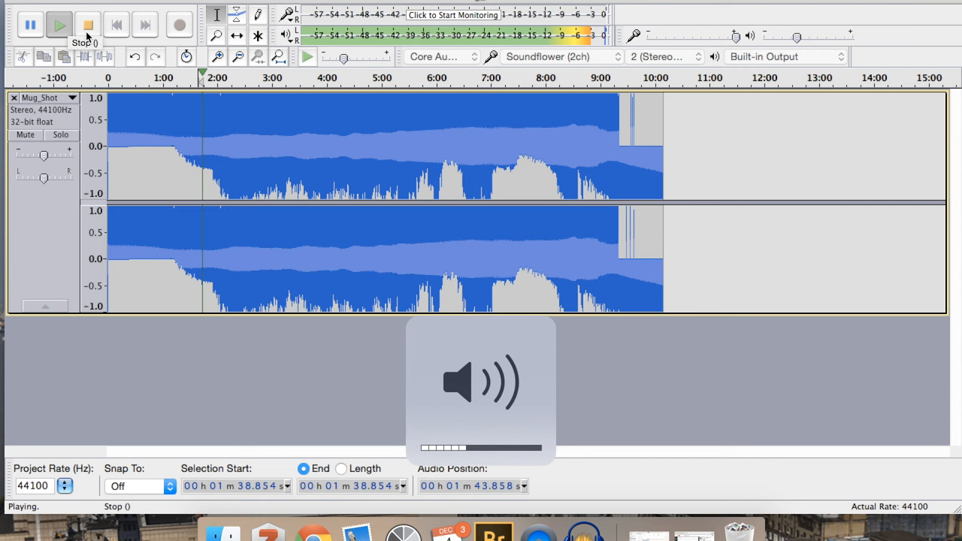
click(88, 25)
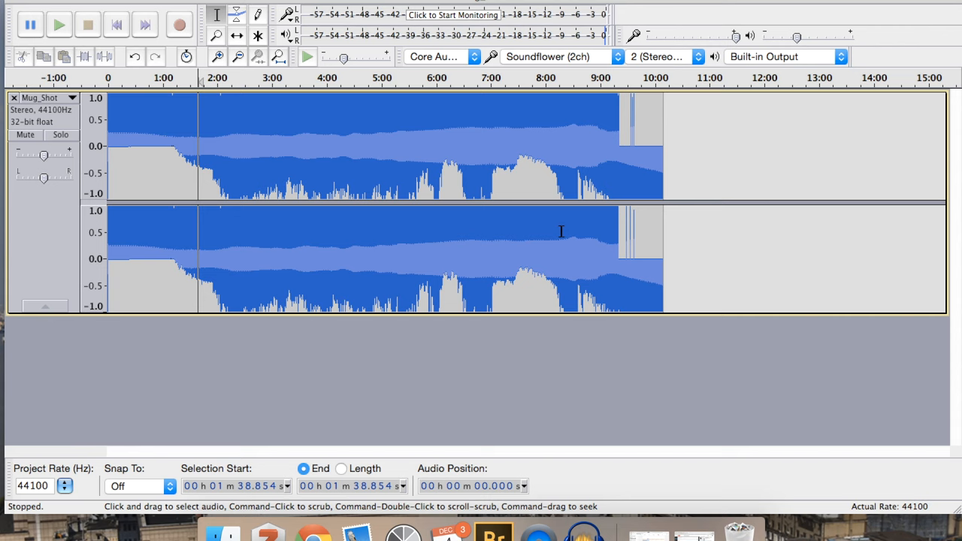
mouse_move(399, 171)
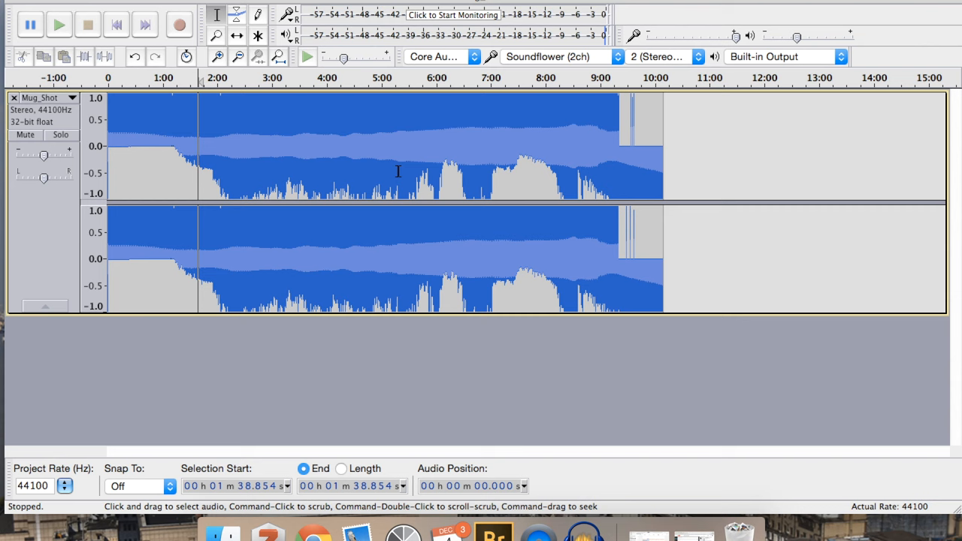
Zoom in on the first 0.7 seconds of the Mug_Shot track
click(257, 56)
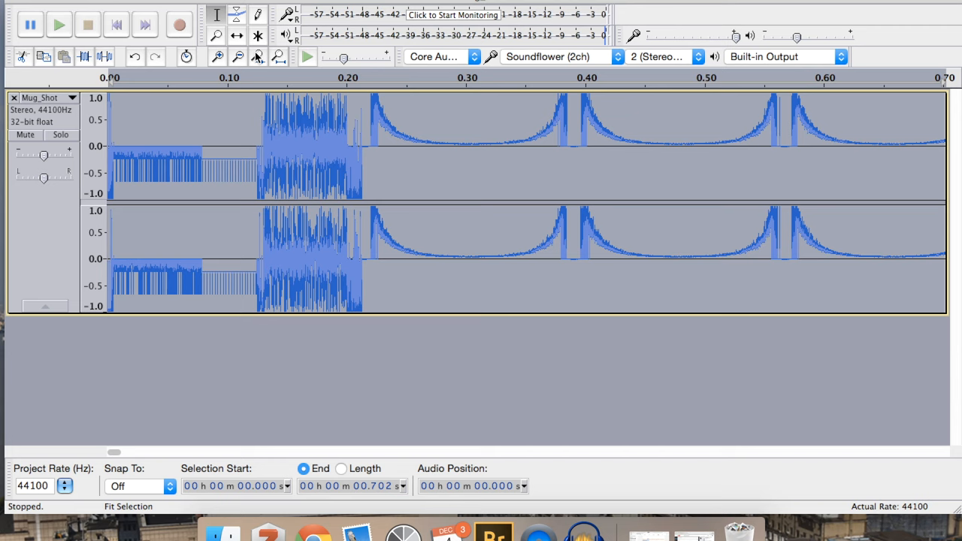
mouse_move(594, 324)
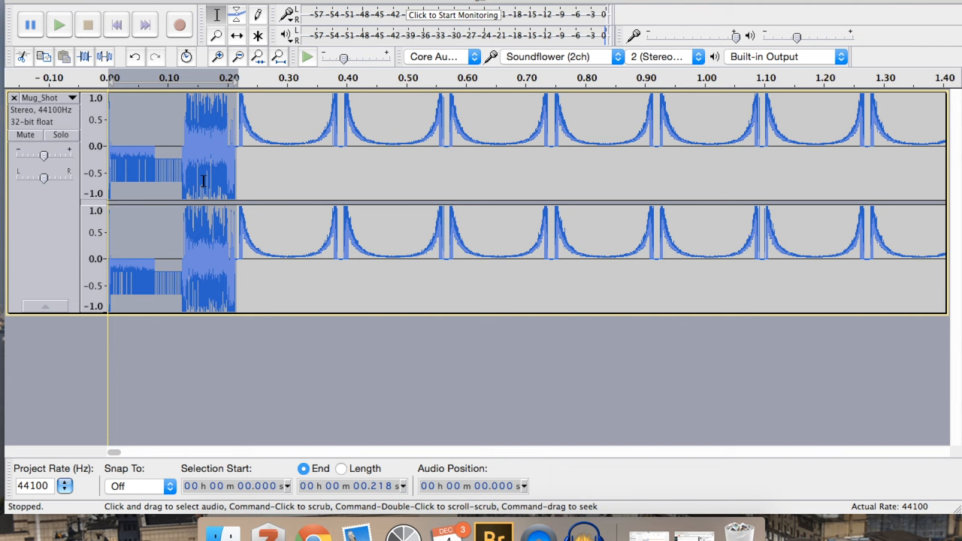
mouse_move(640, 154)
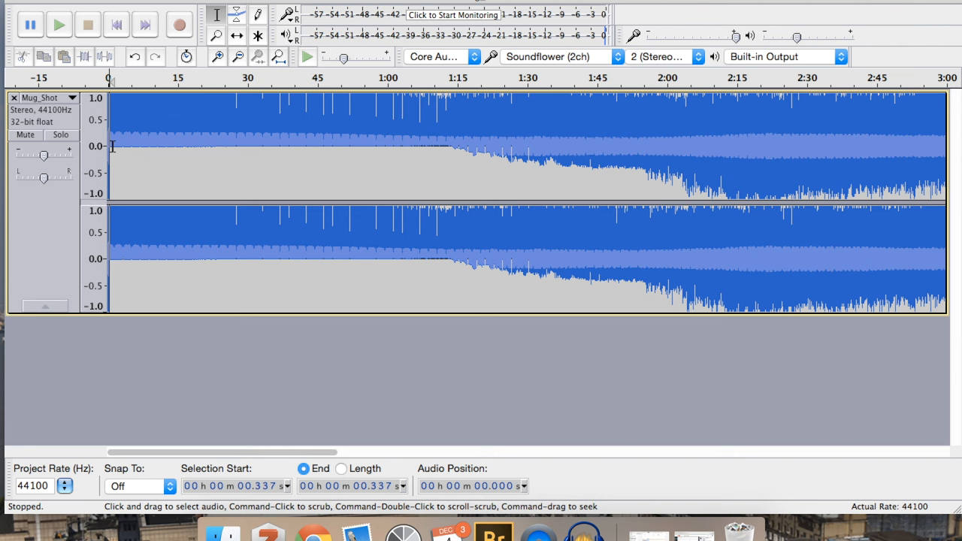
Set Vocoder distance 54, 57 bands, original 63, noise 35, needles 74 at 16.10 Hz
scroll(right, 3)
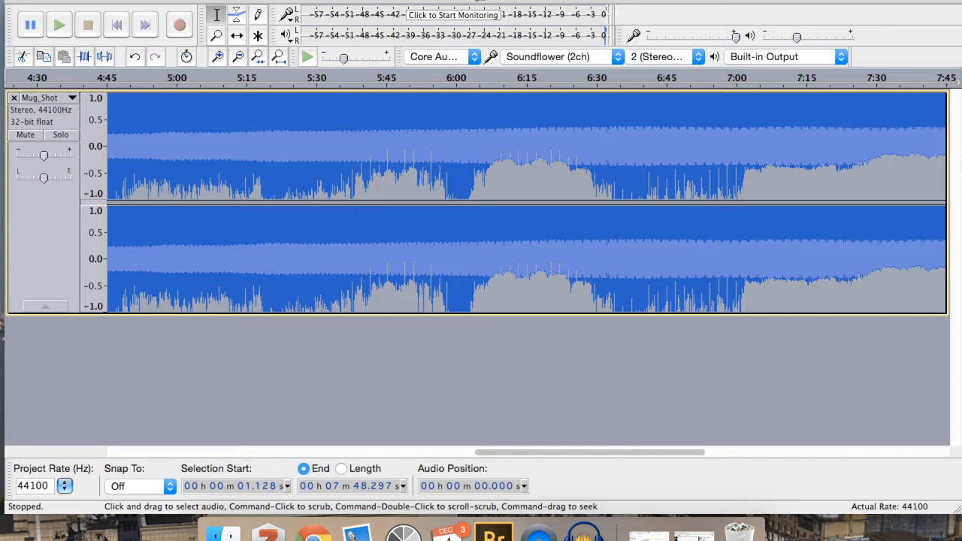
scroll(right, 3)
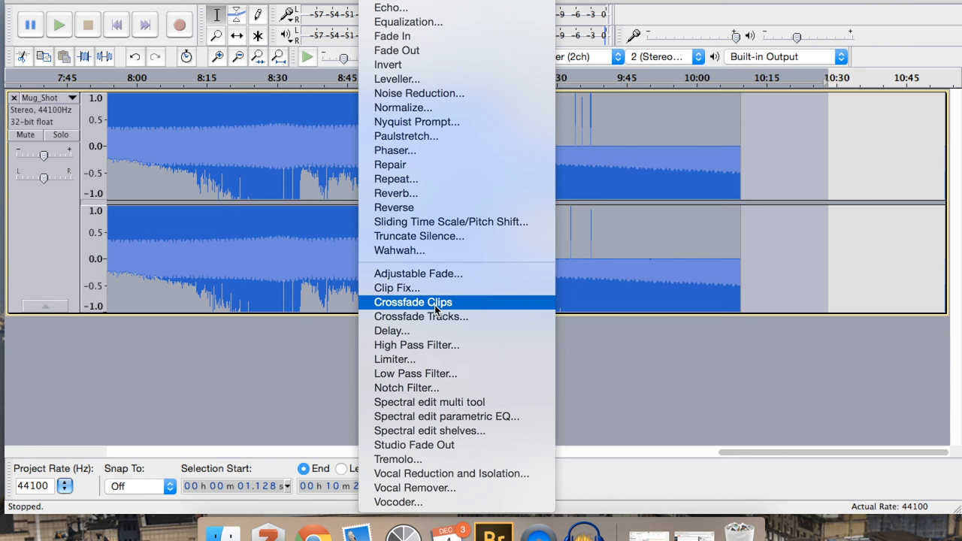
click(399, 502)
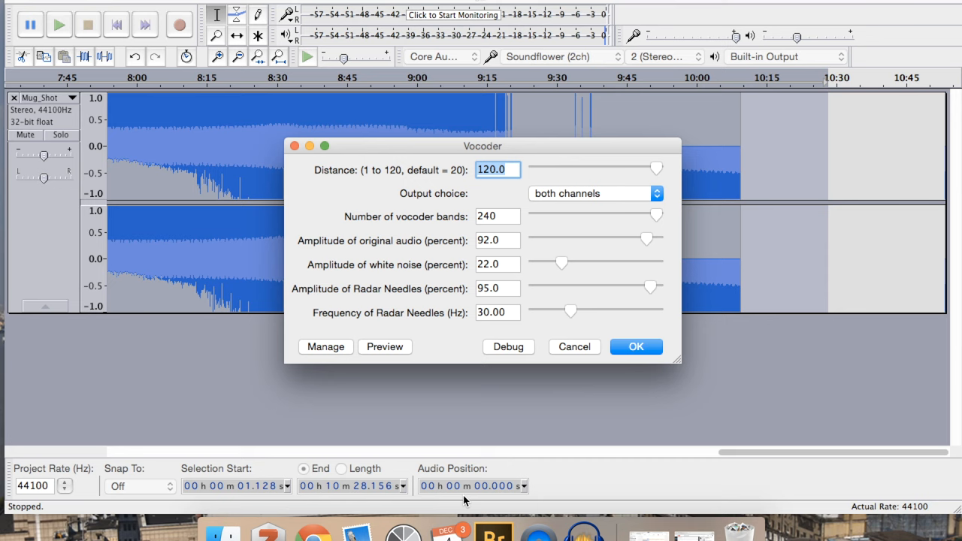
click(655, 169)
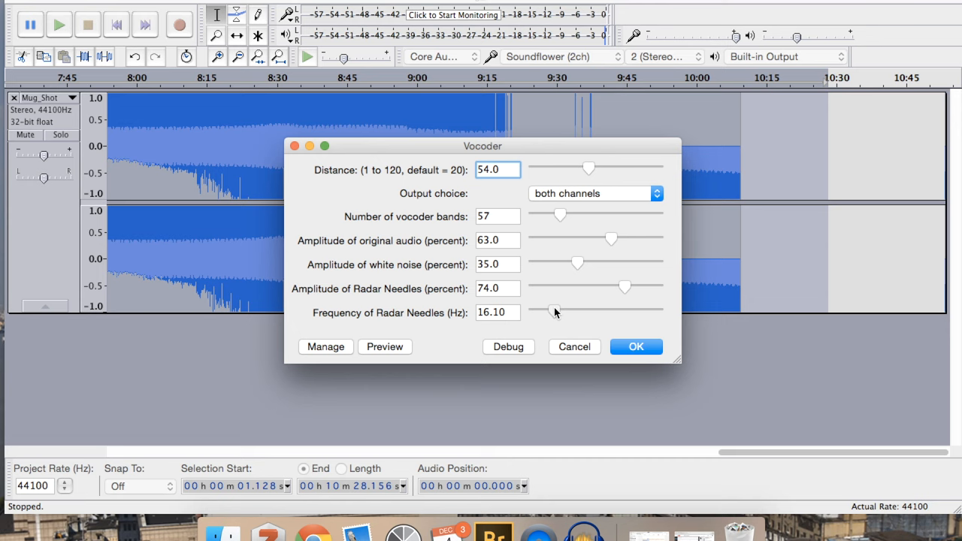
click(496, 169)
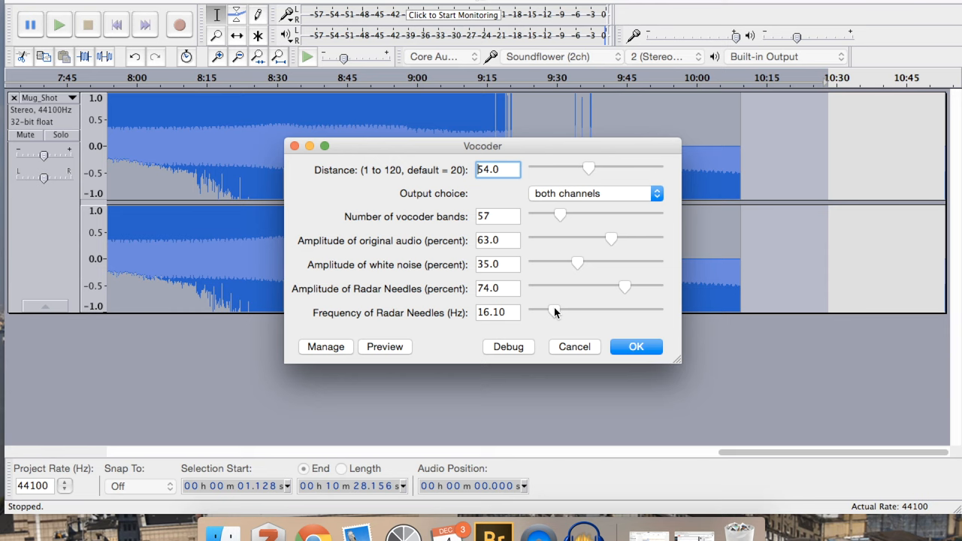
Apply the Vocoder with the new settings to the selected audio
click(636, 346)
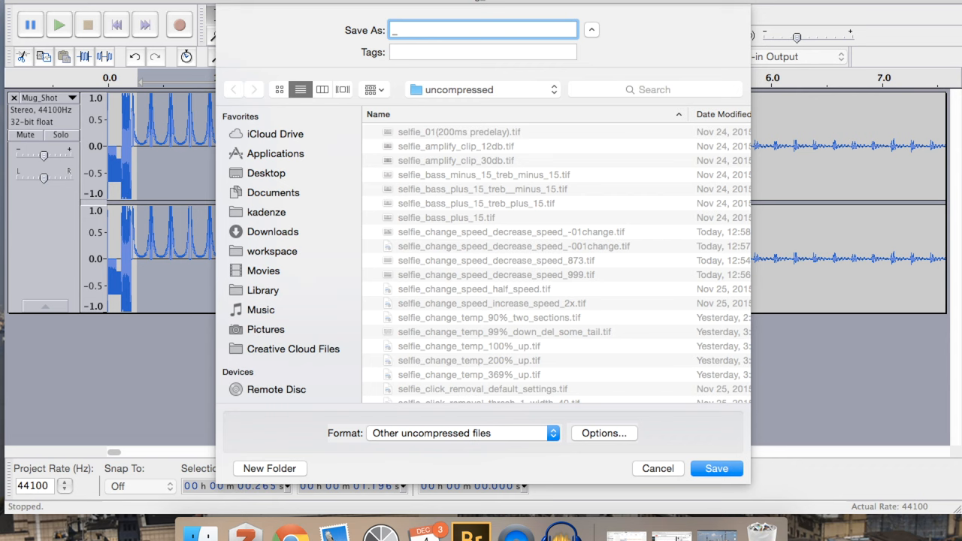
Name the export Mug_shot_vocoder, save it to the Desktop, and view format choices
text(Mug_shot_vocoder)
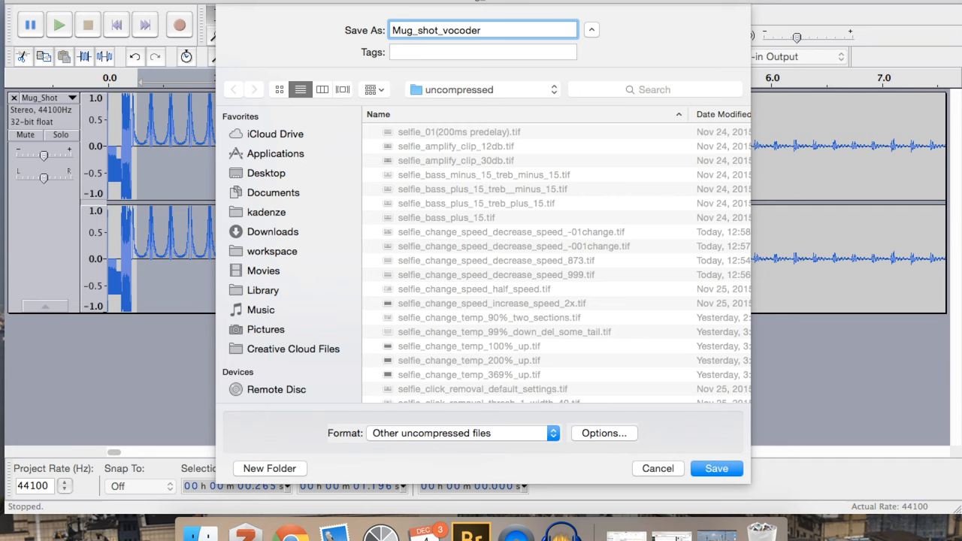
click(266, 173)
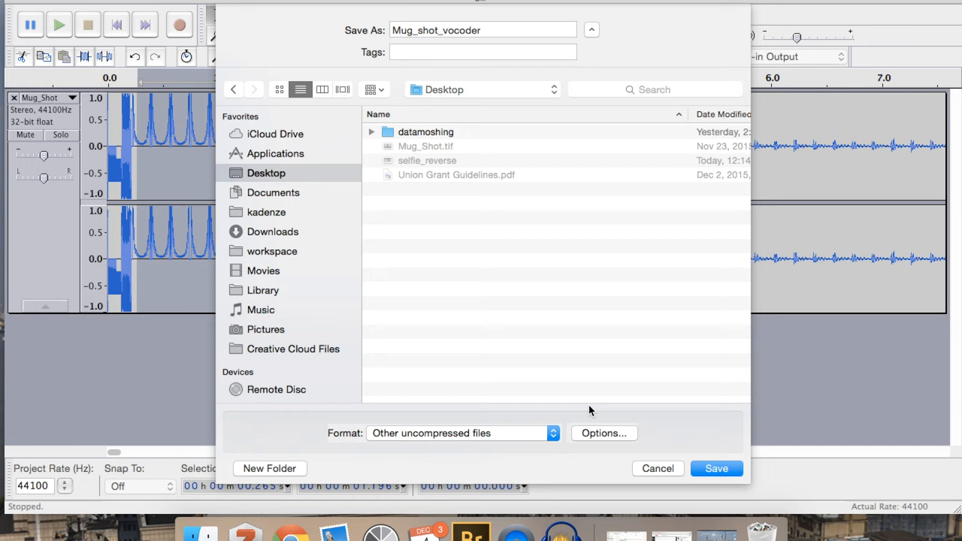
click(459, 432)
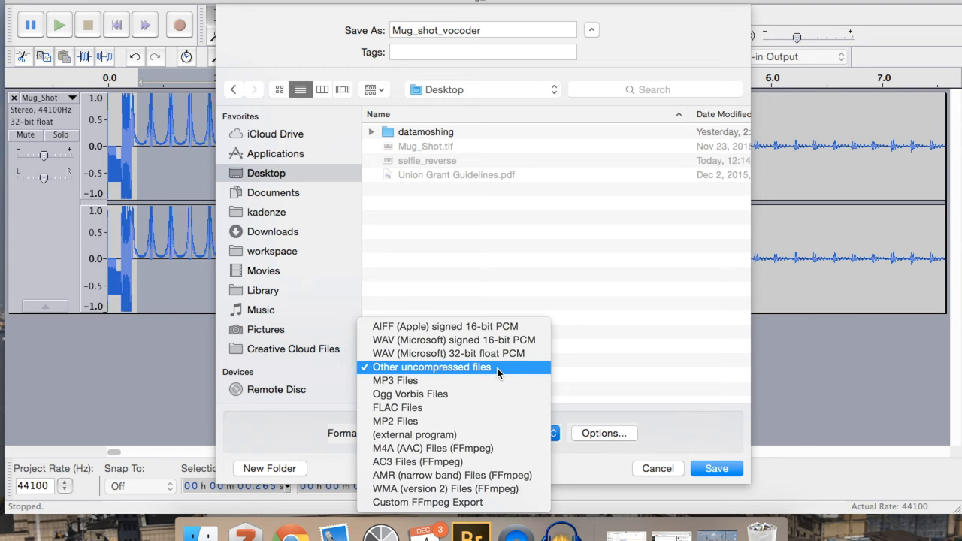
Export as Other uncompressed files with RAW header-less U-Law encoding
click(430, 367)
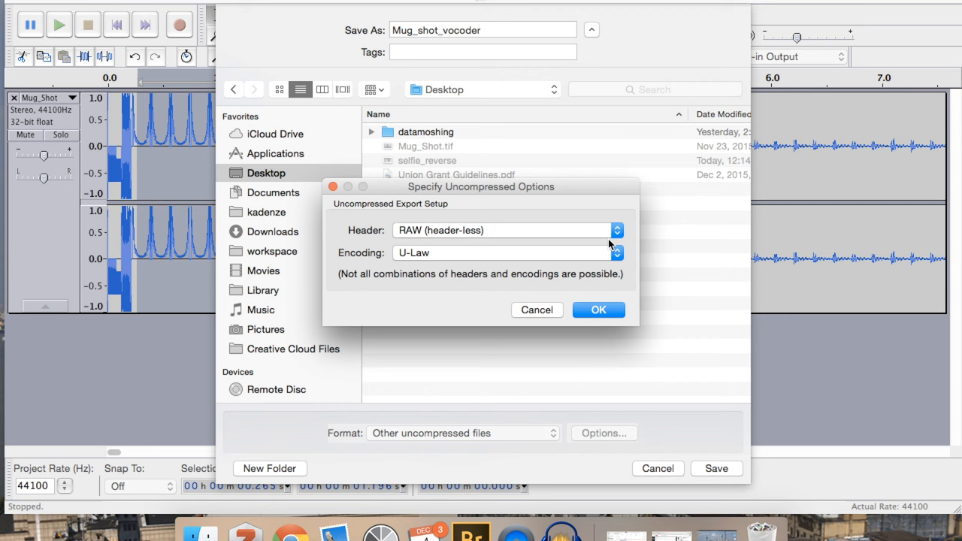
click(617, 230)
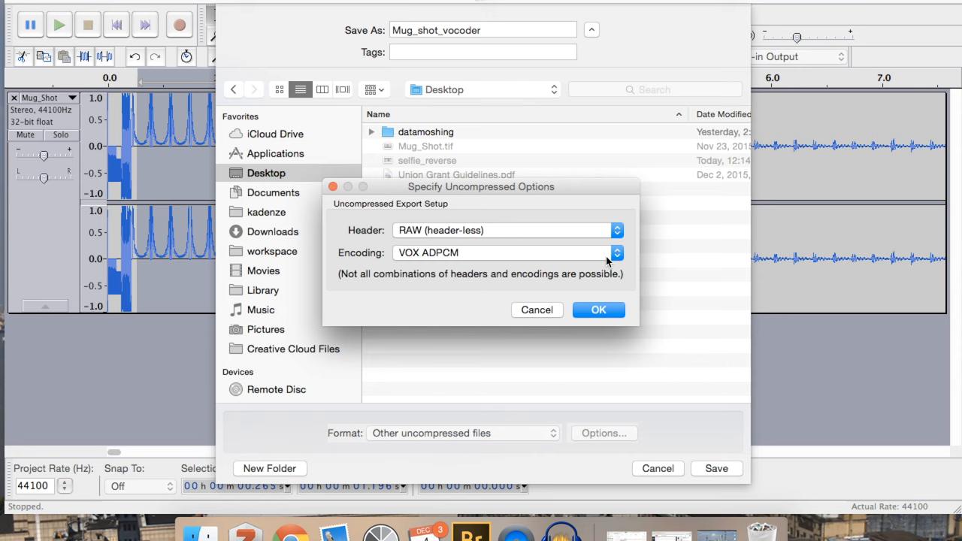
click(615, 253)
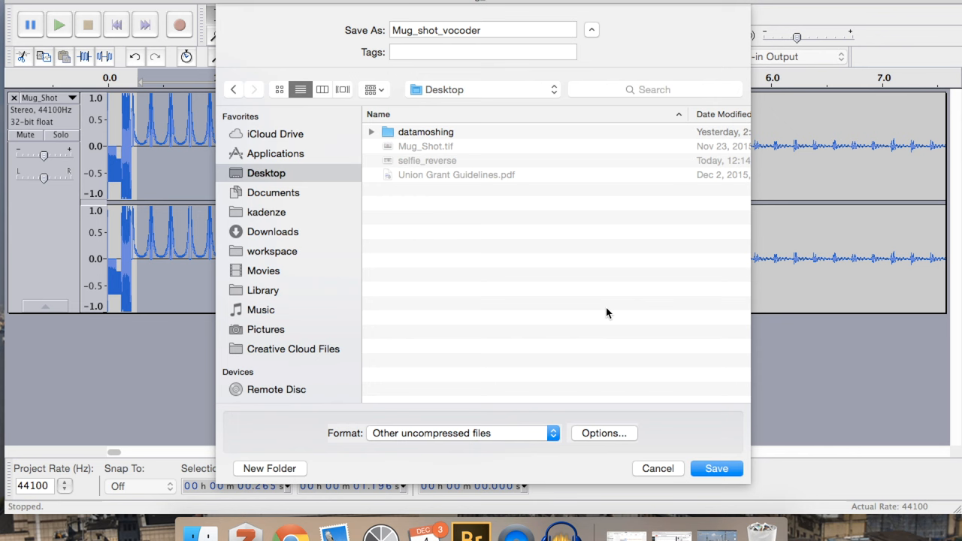
click(657, 468)
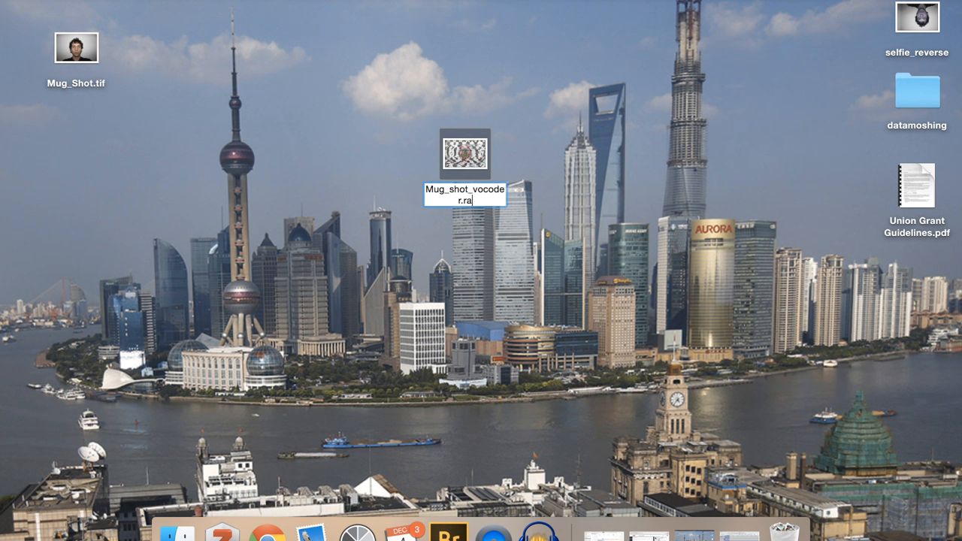
Rename the export to Mug_shot_vocoder.tif, confirm the extension, and open it
text(tif)
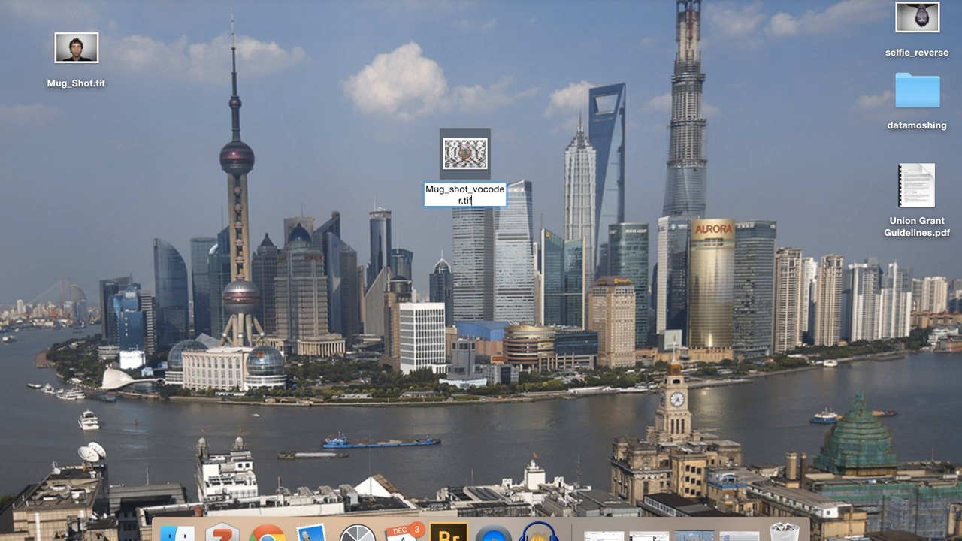
key(Return)
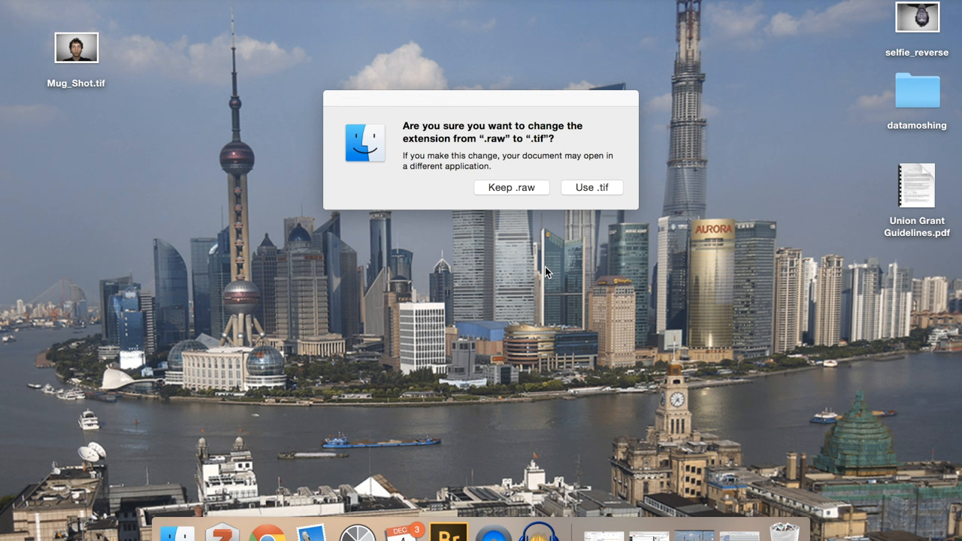
click(592, 187)
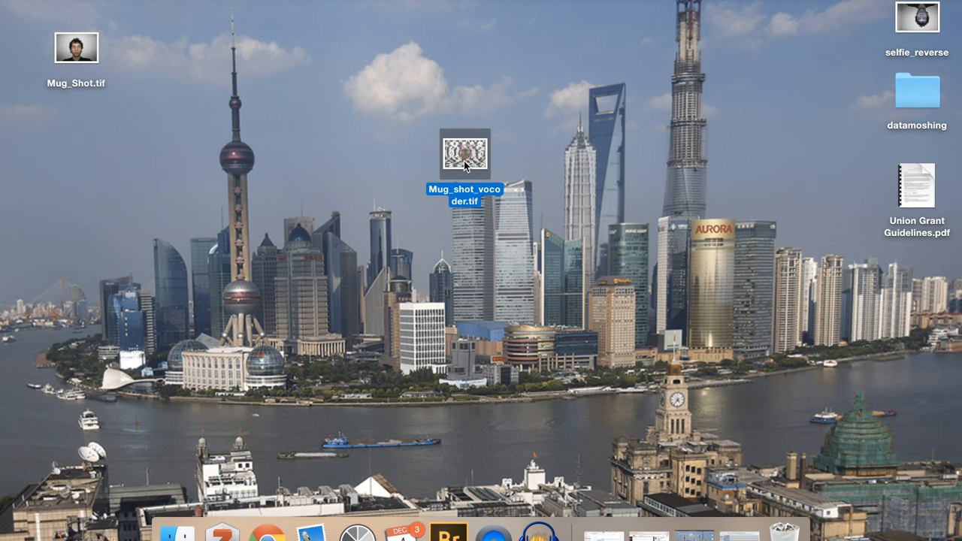
double_click(465, 154)
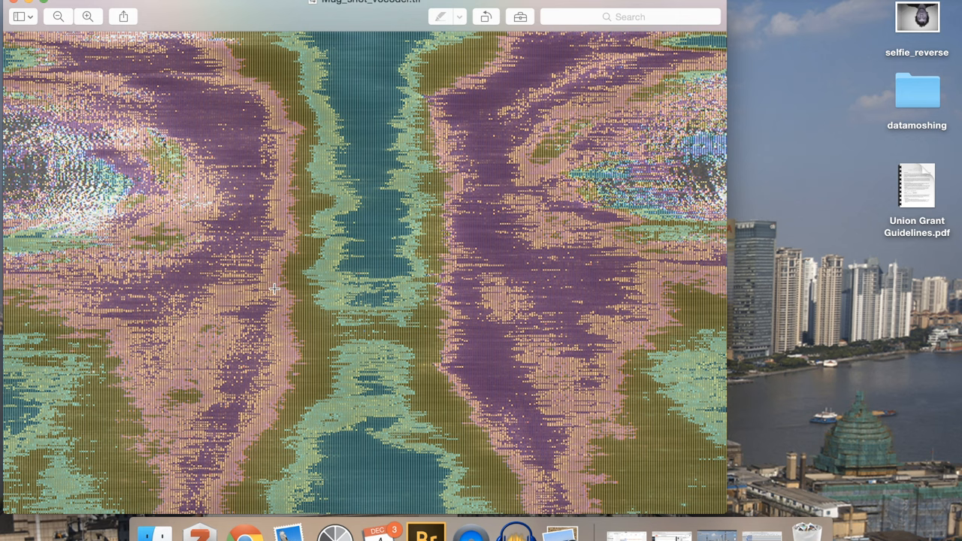
Drag a rectangular selection across the centre of the glitched mug shot
drag(260, 184, 472, 355)
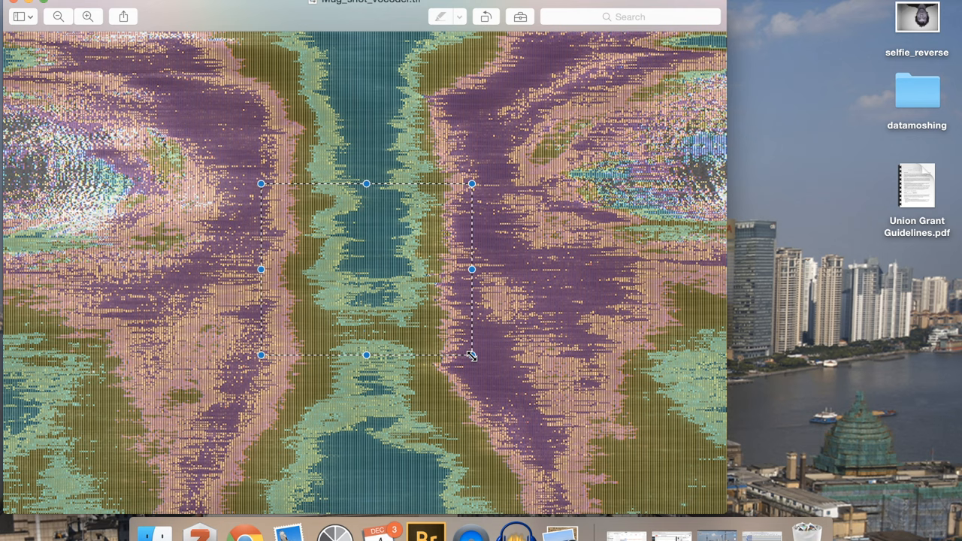